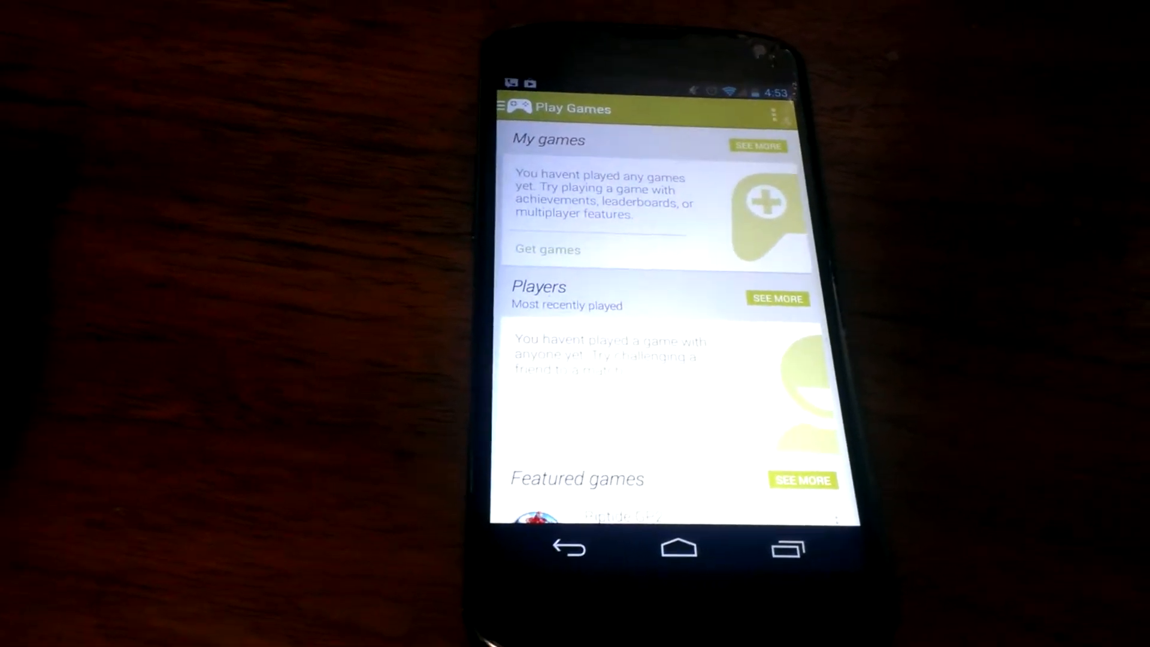
# Go to the Recommended Games Featured list via SEE MORE, starting with Riptide GP2
pyautogui.scroll(3)
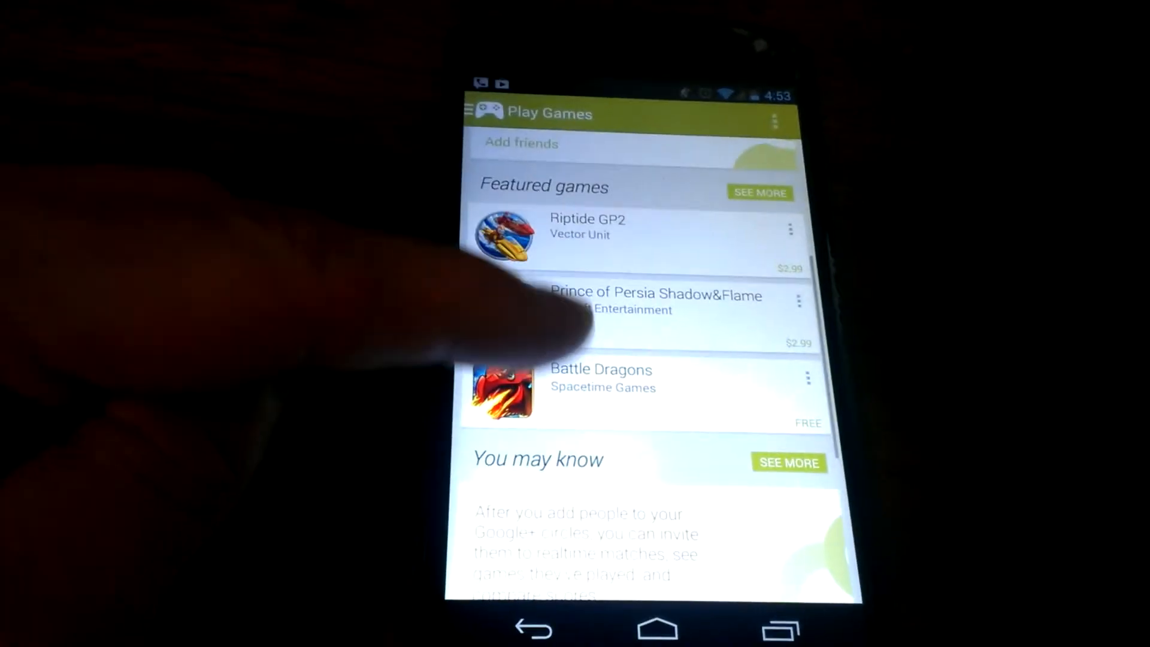
pyautogui.scroll(-3)
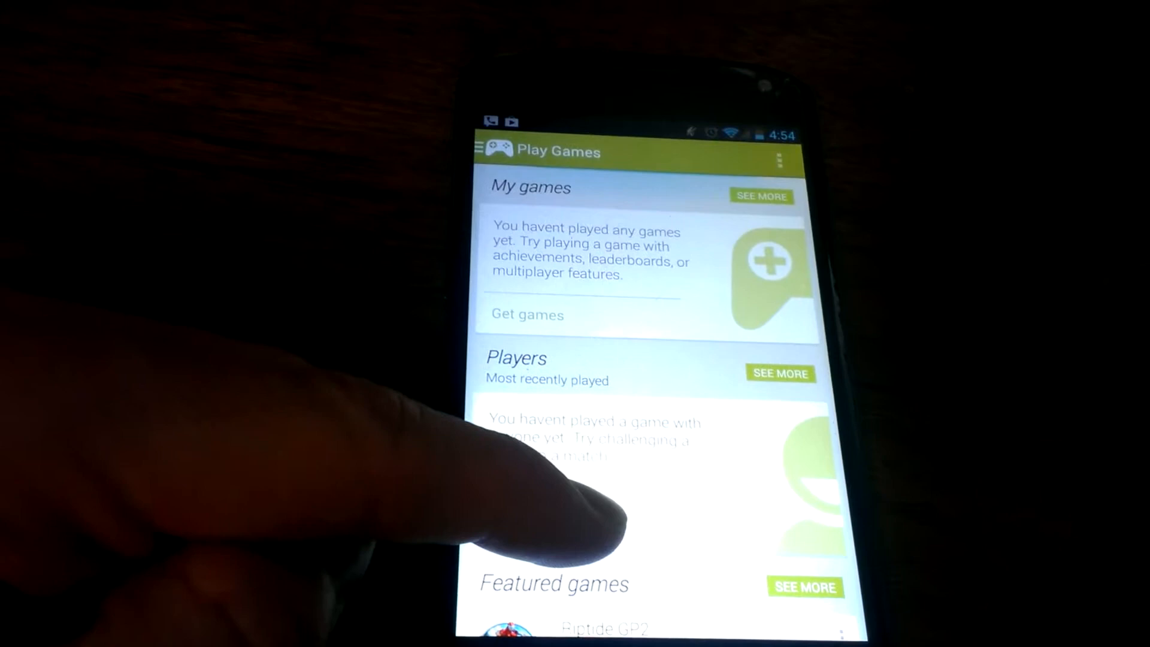
pyautogui.click(761, 195)
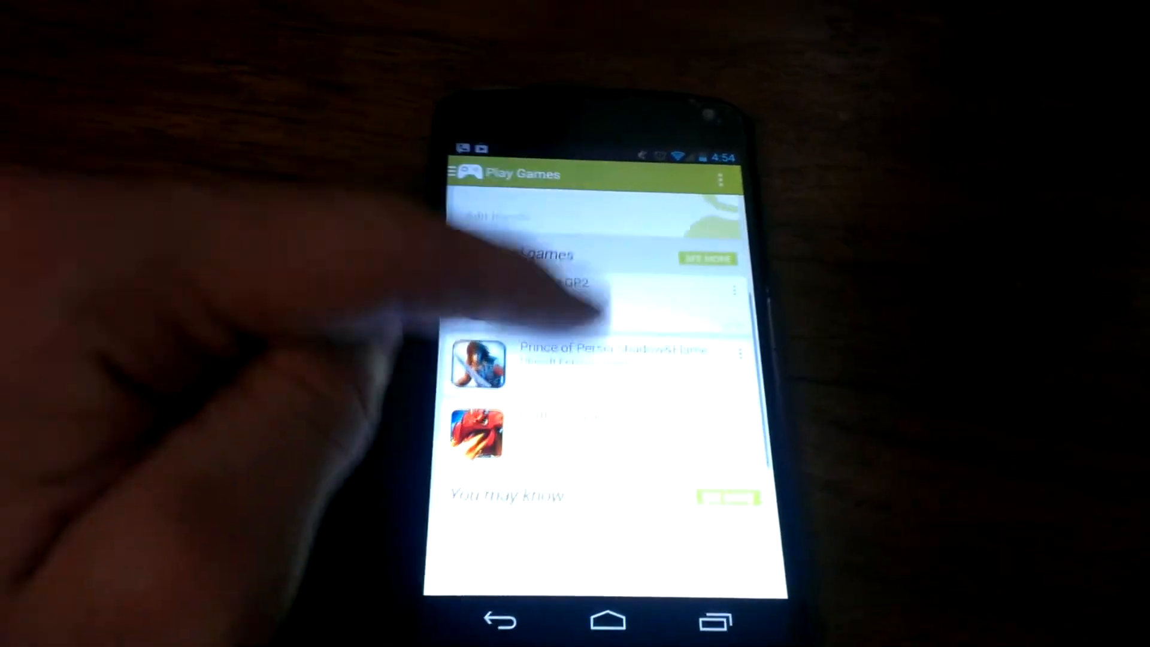
# Scroll the Featured list to reveal Samurai vs Zombies Defense and Frontline Commando: D-Day, then back up
pyautogui.scroll(-3)
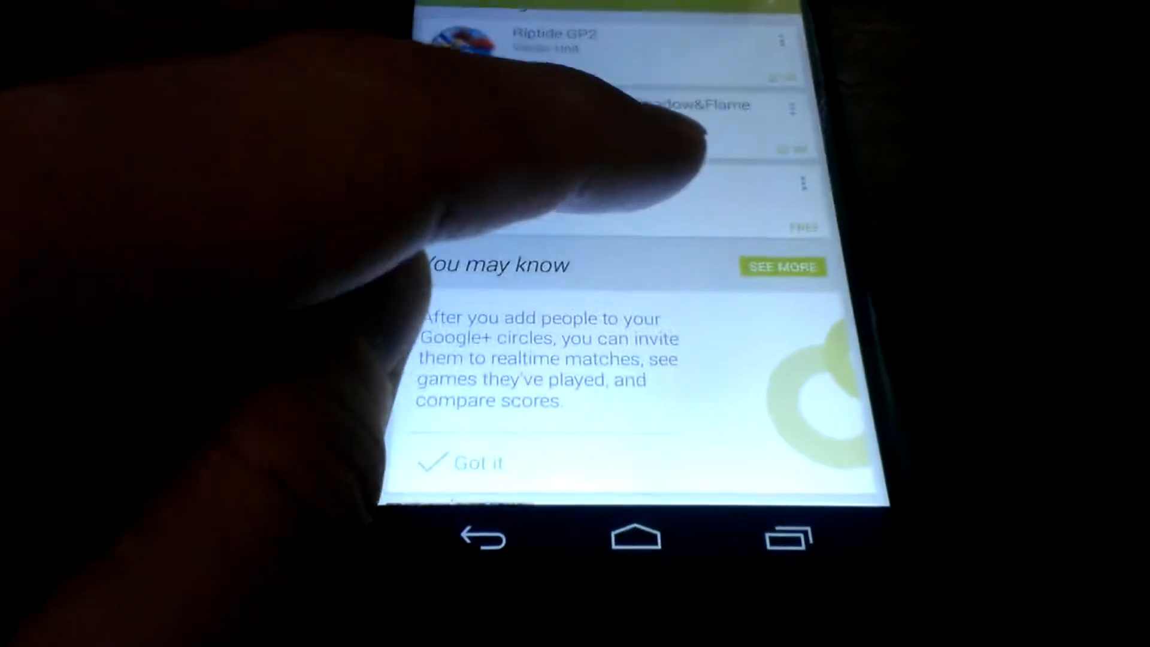
pyautogui.scroll(3)
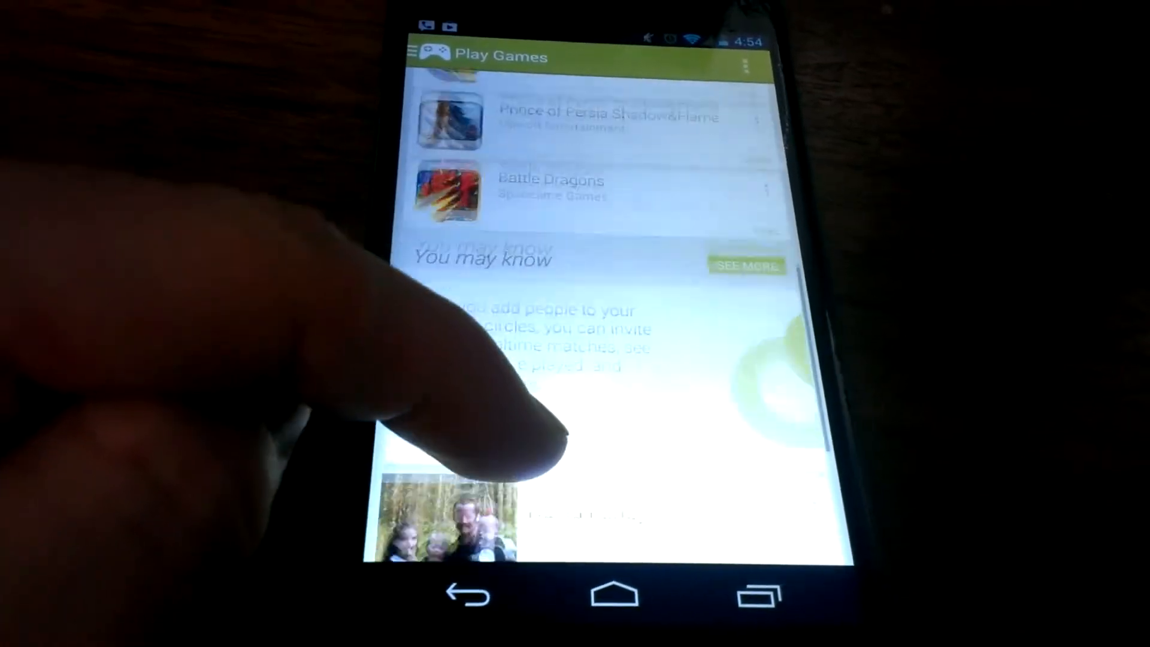
pyautogui.scroll(-3)
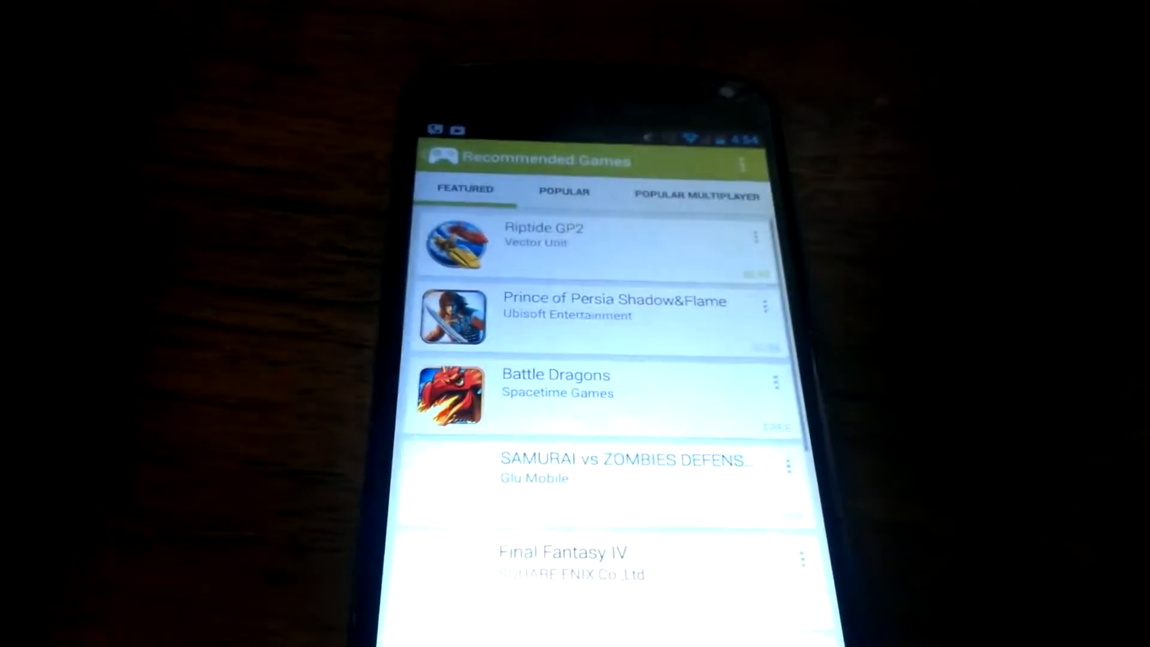
pyautogui.scroll(-3)
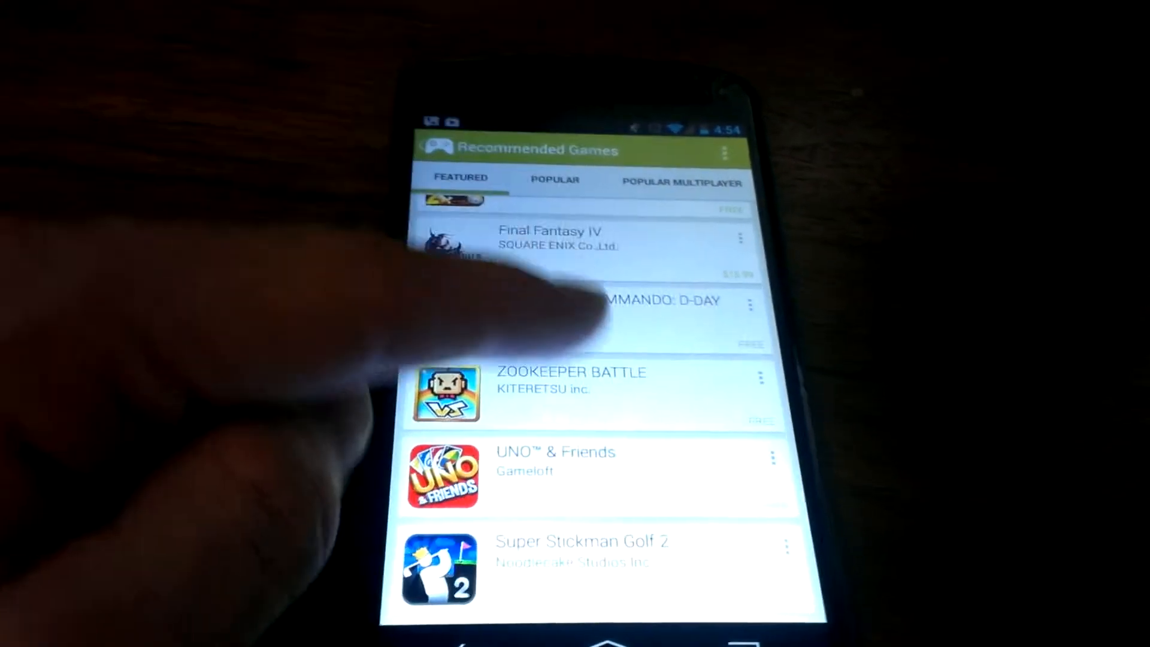
pyautogui.scroll(3)
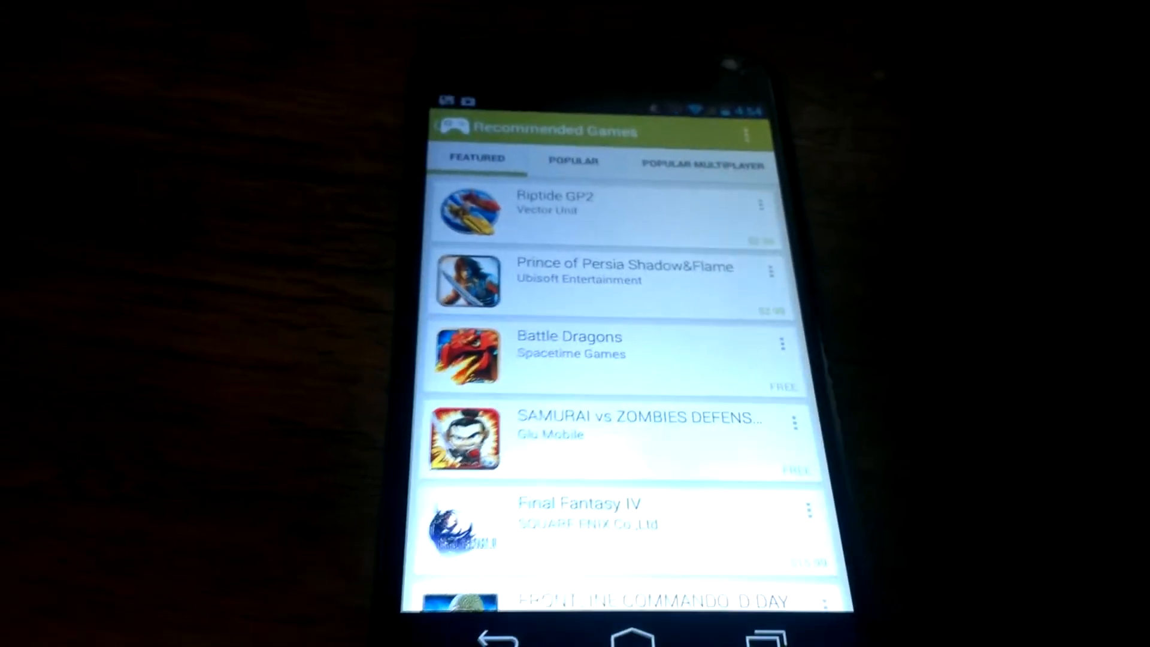